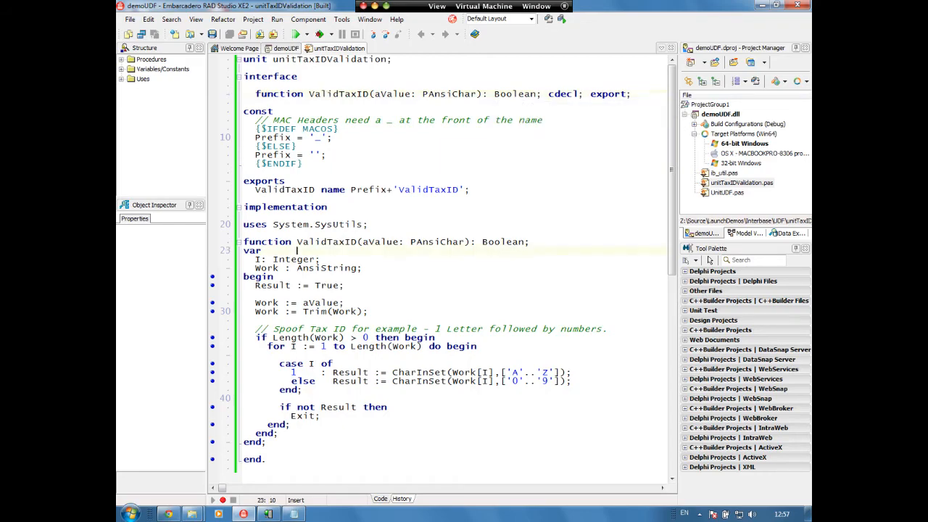
Step: Navigate the Testdb tree in IBConsole to the External Functions node
drag(296, 240, 290, 389)
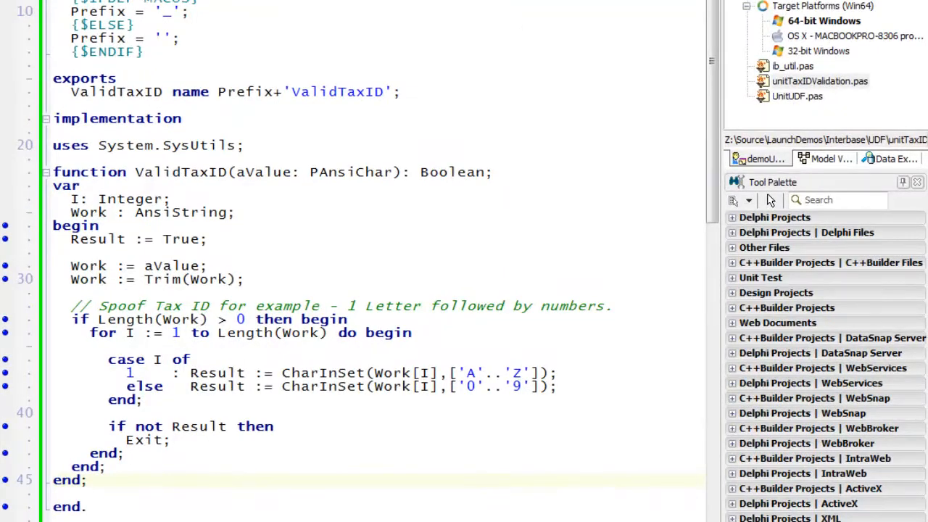
click(116, 373)
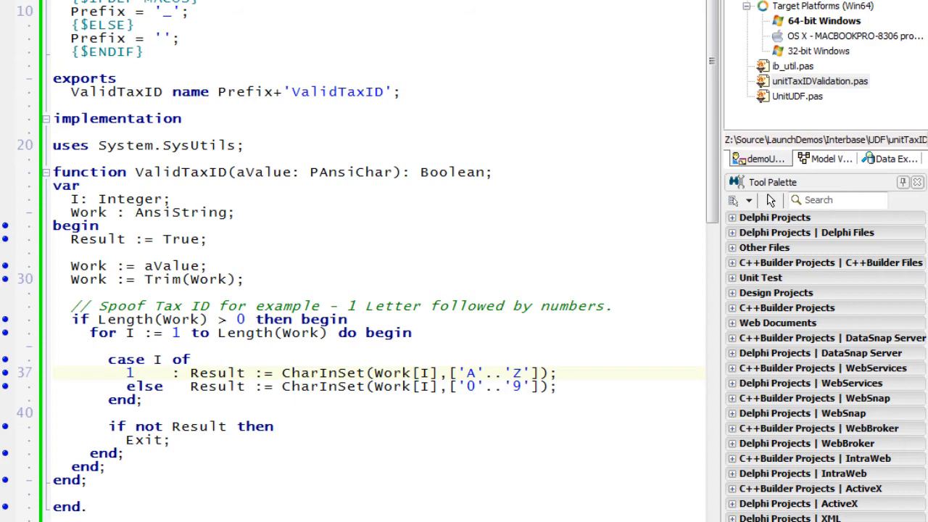
click(116, 373)
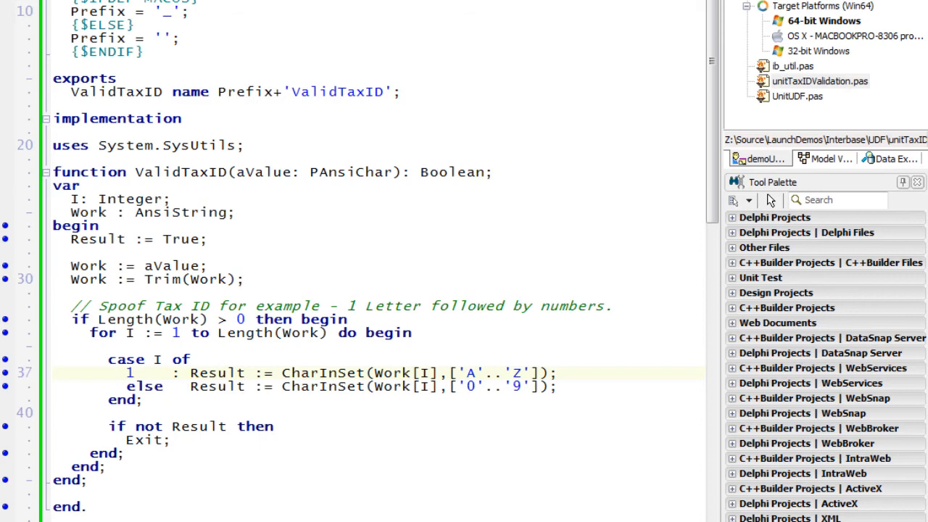
click(116, 373)
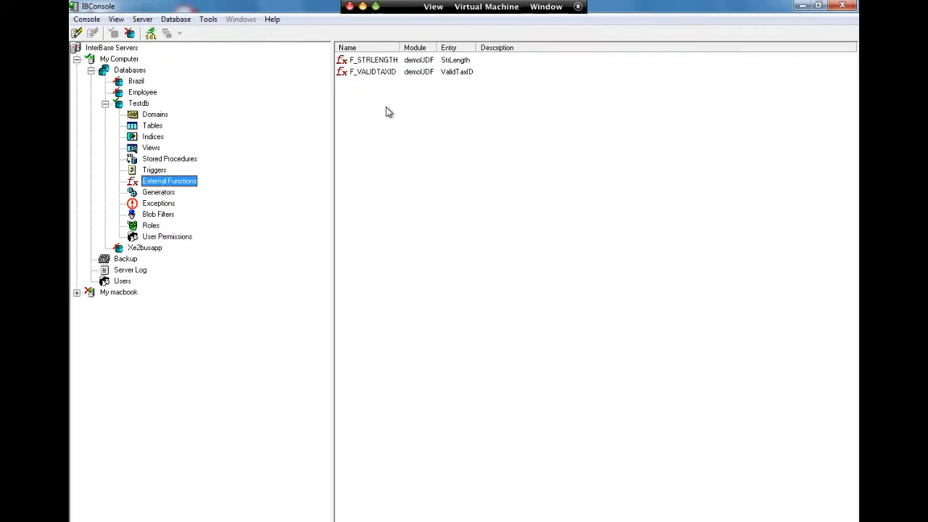
Step: Check F_VALIDTAXID's properties, then list the Testdb tables AUDIT, ORDER and SUPPLIERS
double_click(374, 71)
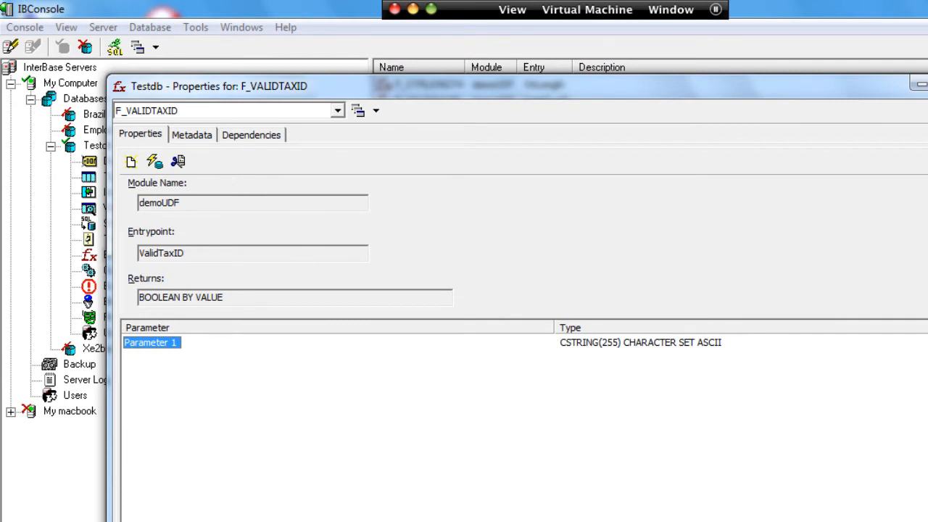
click(192, 133)
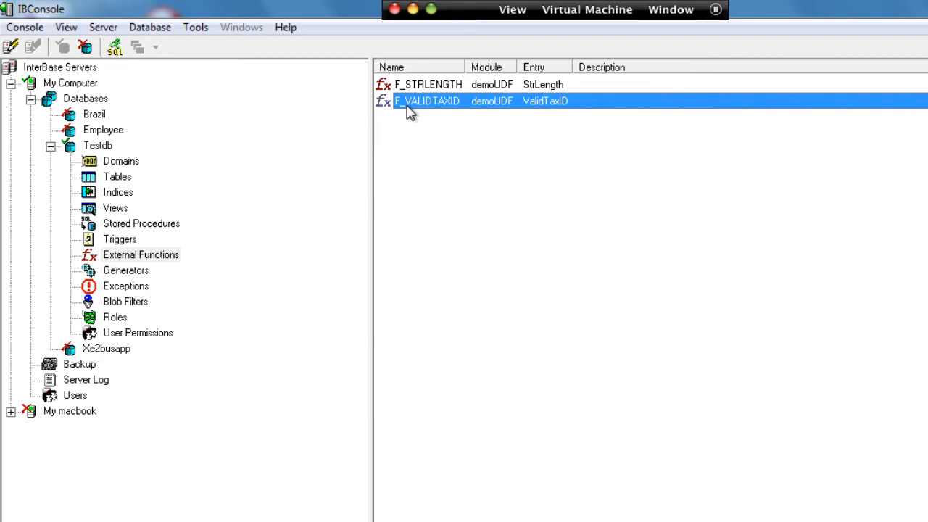
click(116, 177)
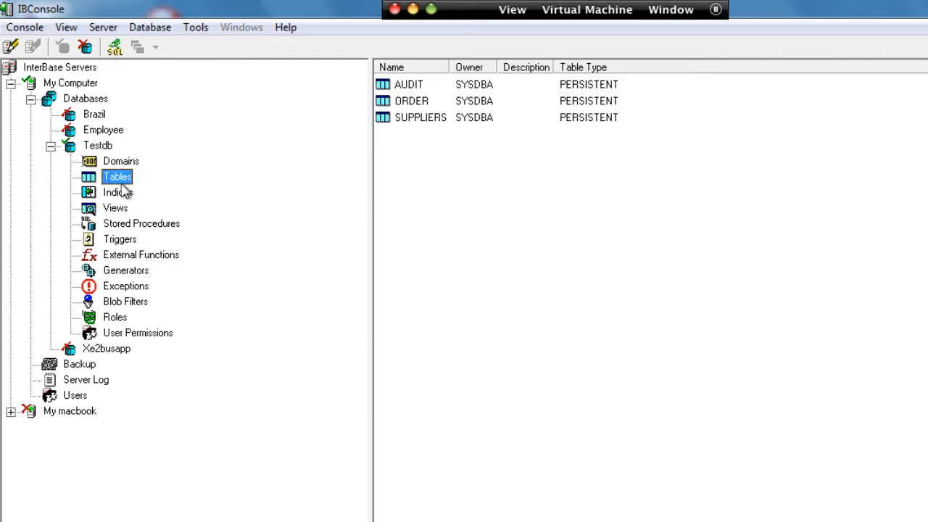
Step: Show SUPPLIERS metadata with its insert/update triggers calling F_VALIDTAXID, then launch Interactive SQL on testdb.ib
double_click(420, 116)
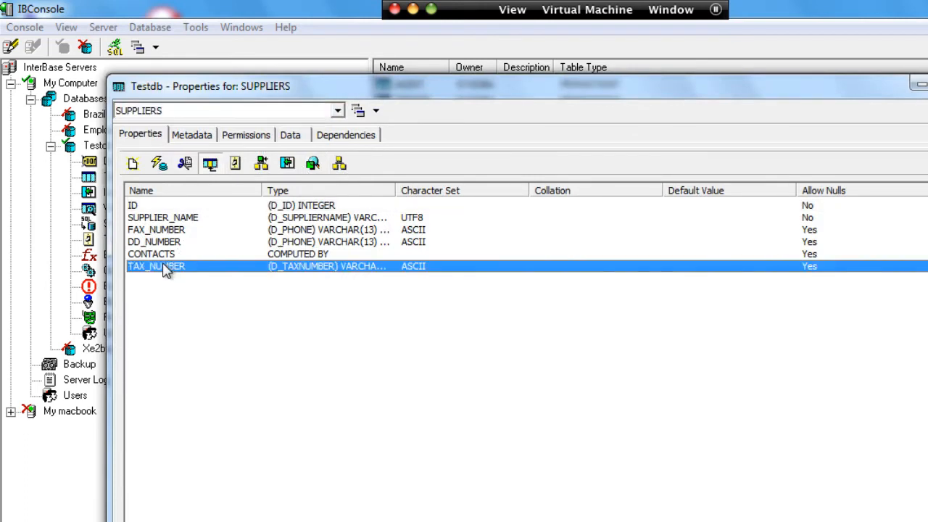
mouse_move(172, 475)
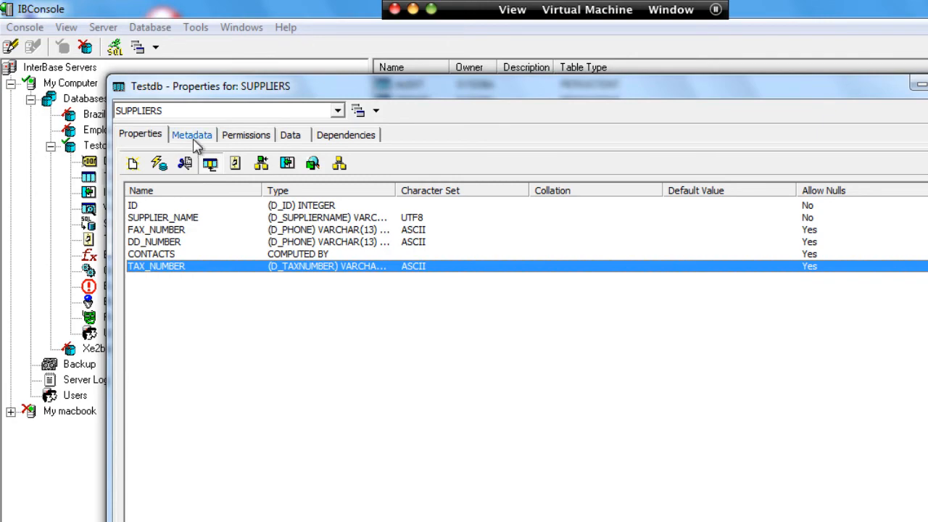
click(192, 135)
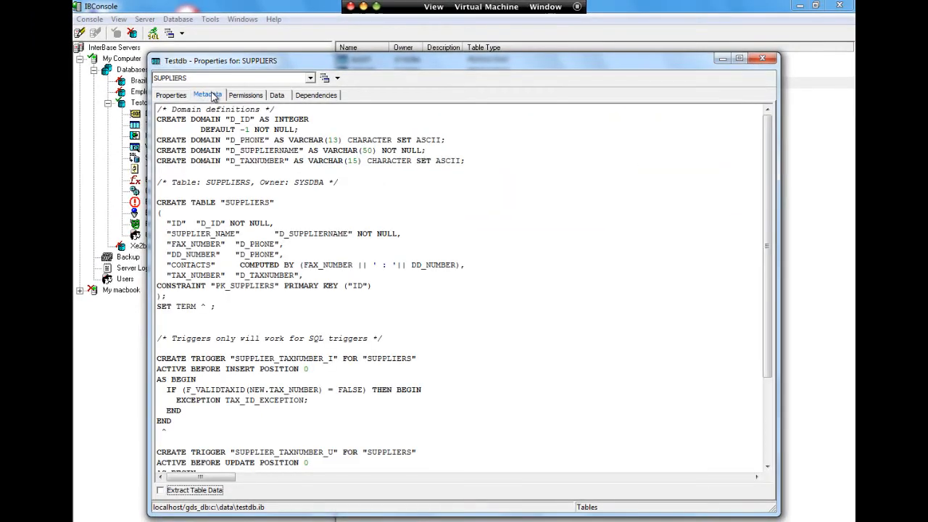
scroll(down, 3)
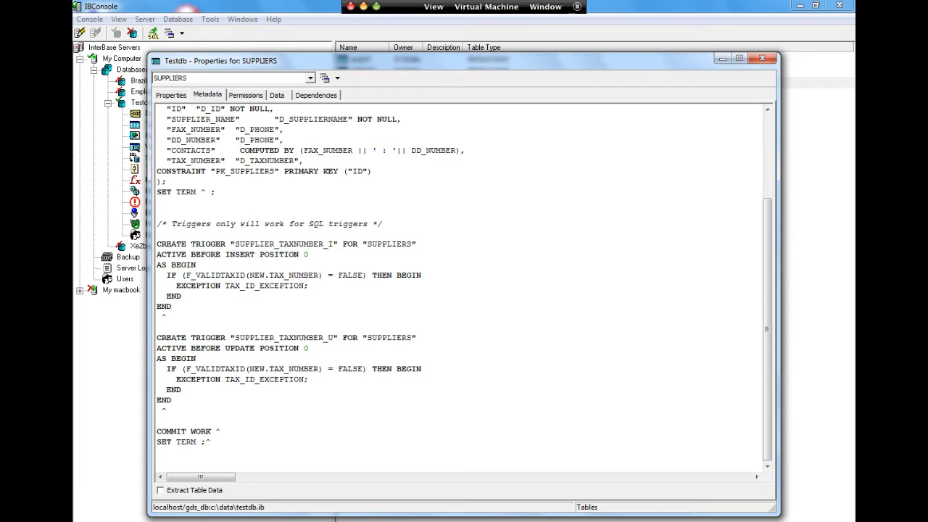
double_click(215, 276)
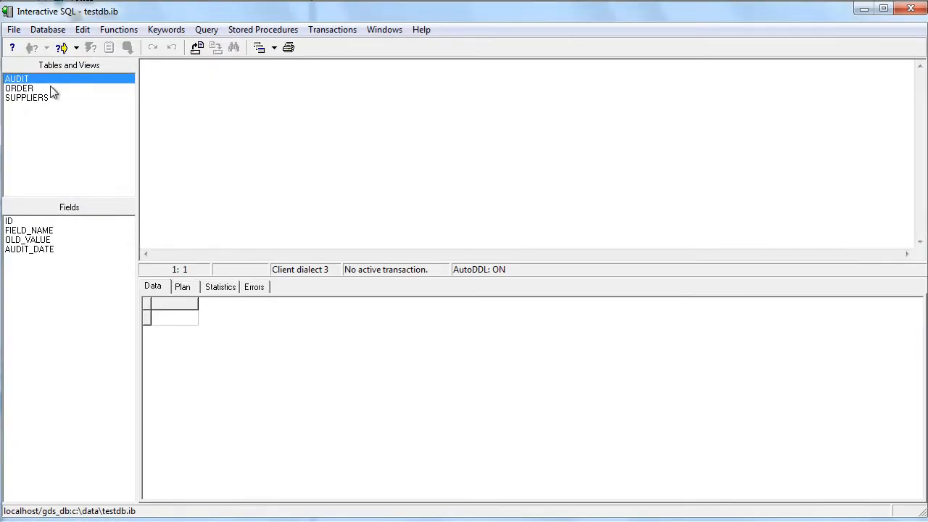
Step: Write UPDATE SUPPLIERS SET TAX_NUMBER = 'Foo' WHERE ID = 10 using the TAX_NUMBER field
click(26, 97)
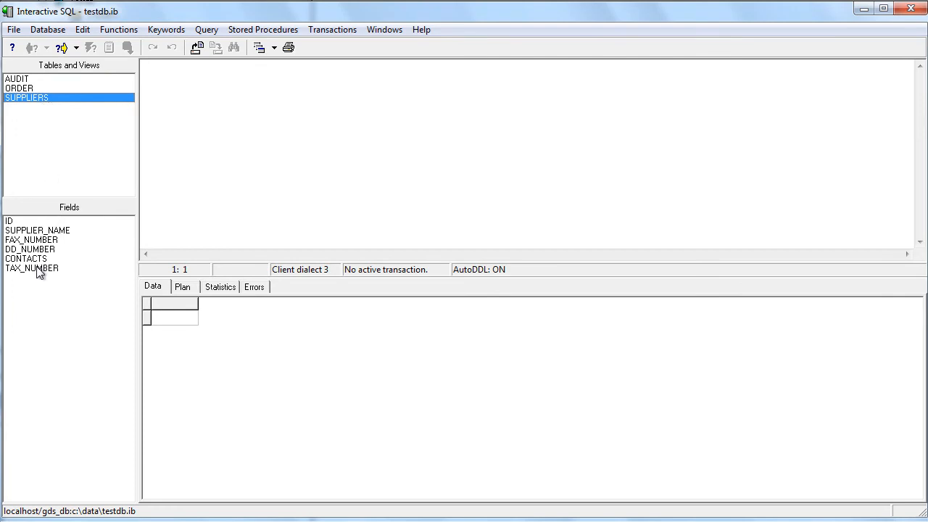
double_click(32, 267)
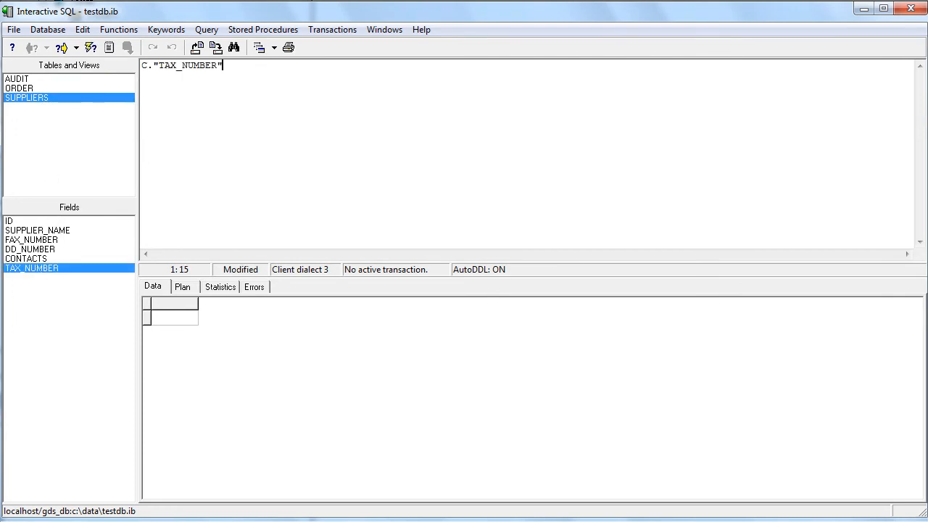
text(UPDATE)
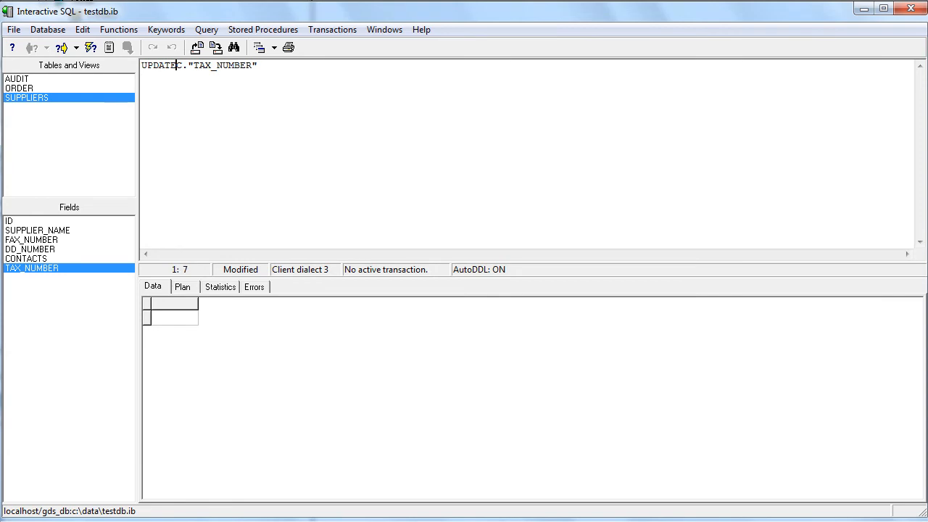
text(SUPPLIERS SET)
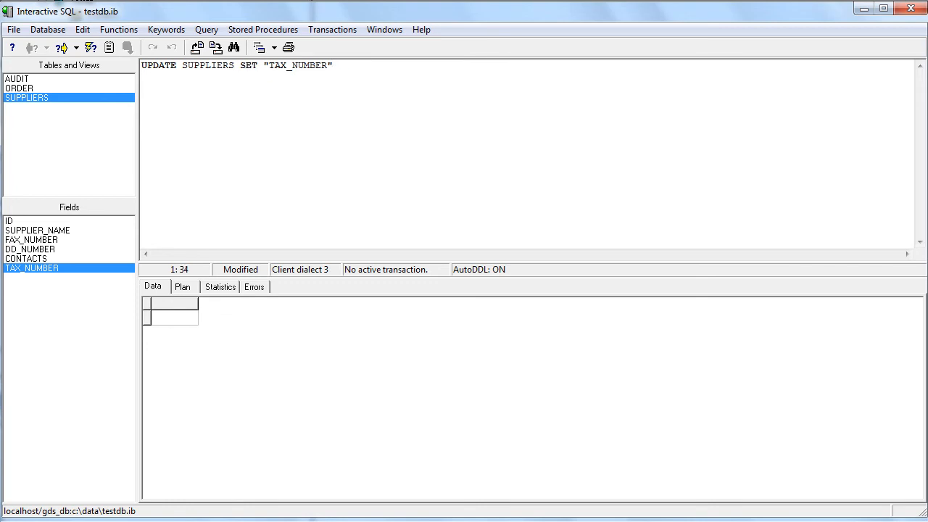
text(= 'Foo)
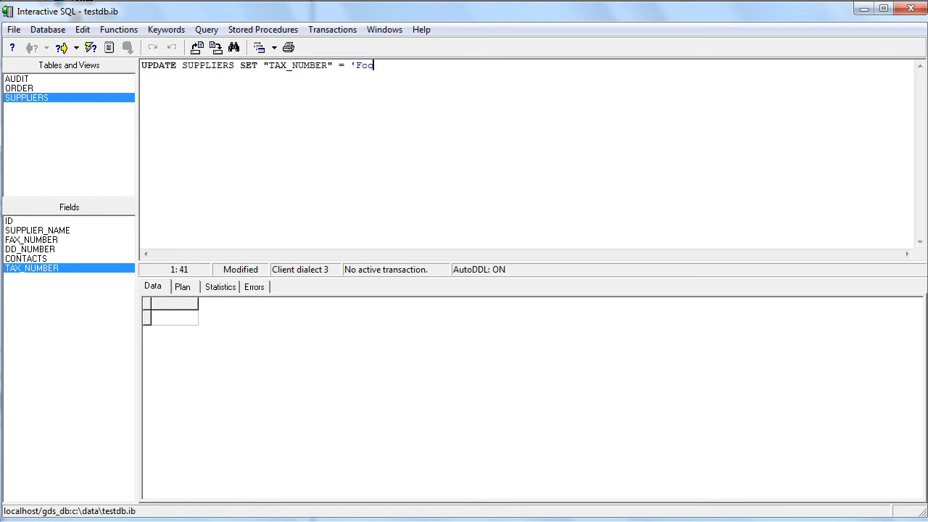
text(o' WHERE ID = 10;)
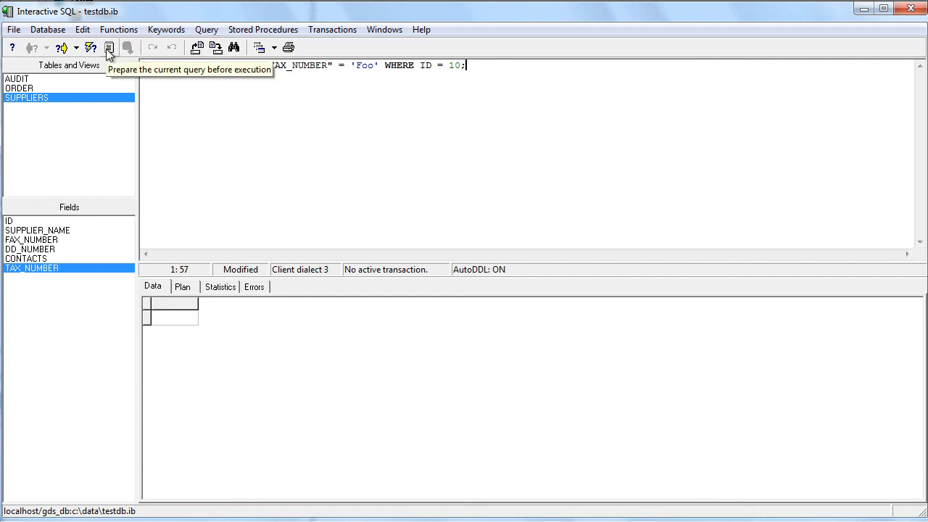
Step: Prepare and execute the update, which the trigger rejects with an Invalid Tax ID exception
click(91, 47)
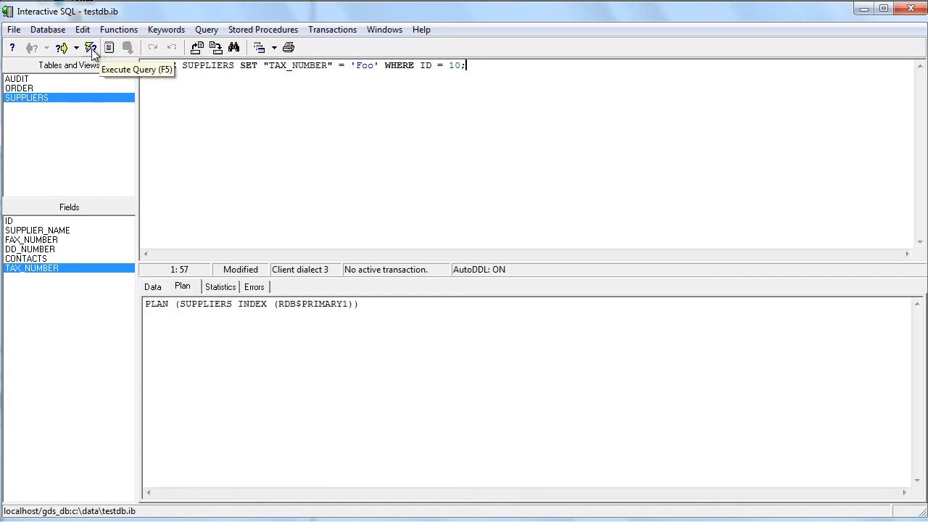
click(91, 46)
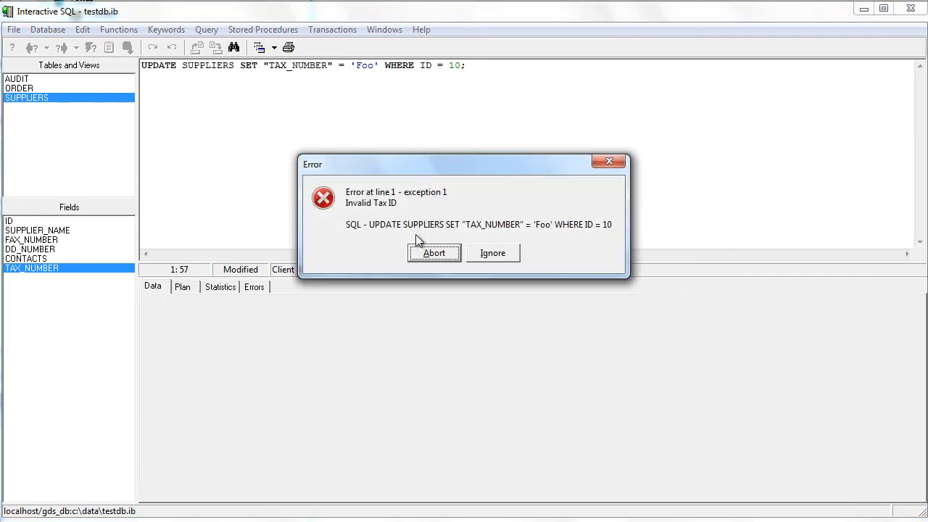
mouse_move(449, 199)
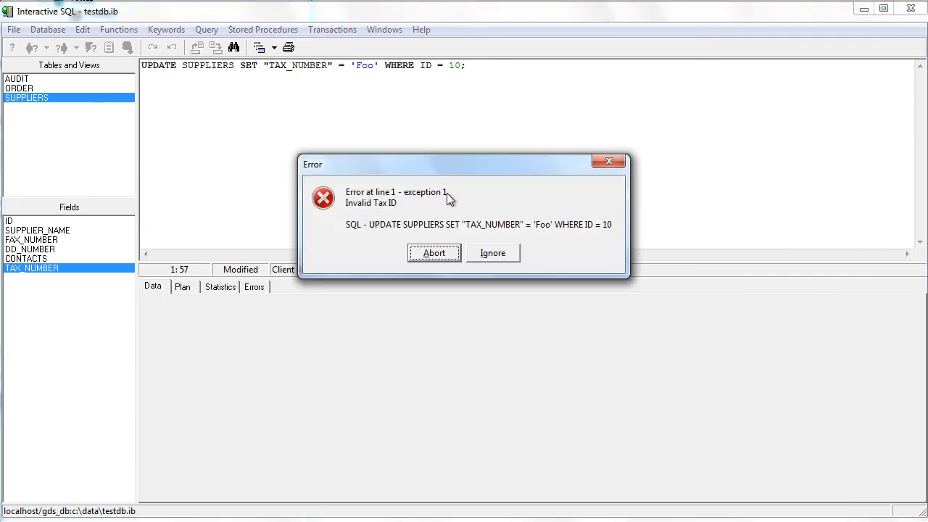
mouse_move(380, 210)
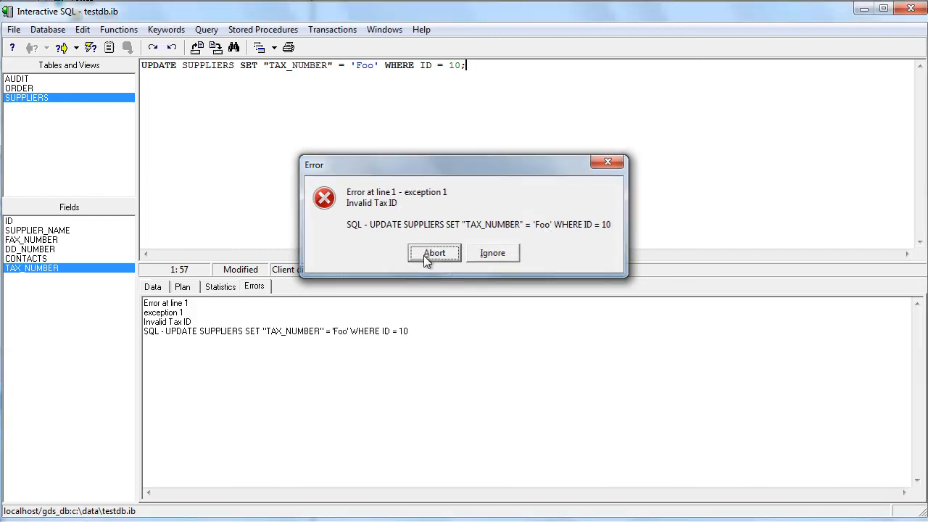
Step: Dismiss the error, update supplier 10's TAX_NUMBER to 'F123', and run Select * from Suppliers confirming F123
click(434, 252)
text(123)
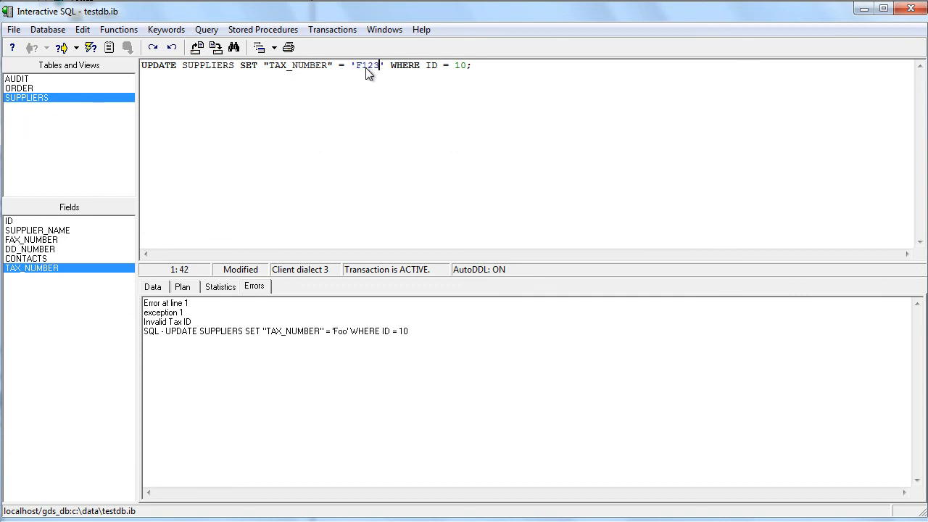
mouse_move(110, 46)
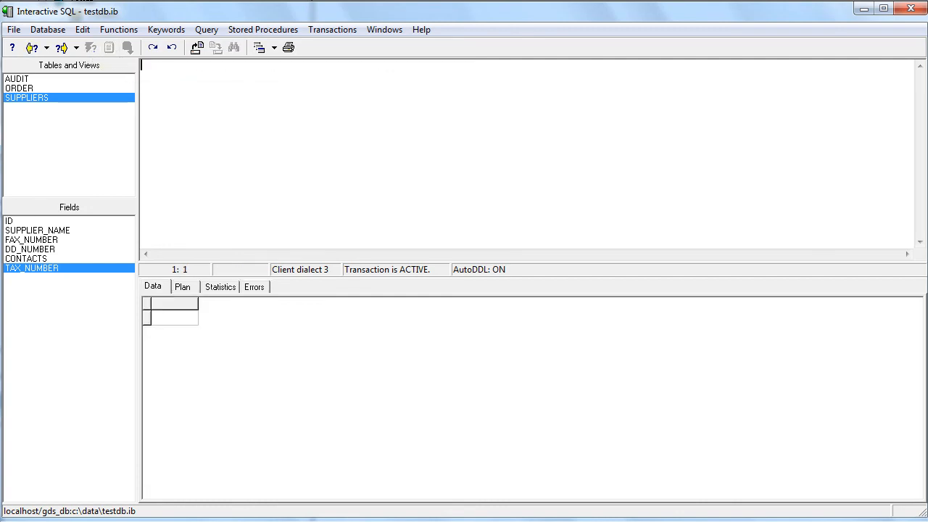
text(S)
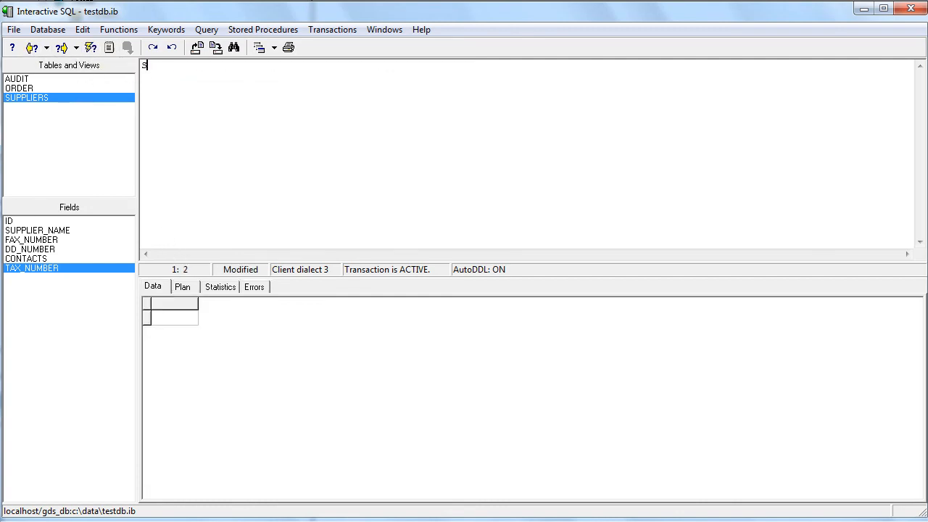
text(elect * from)
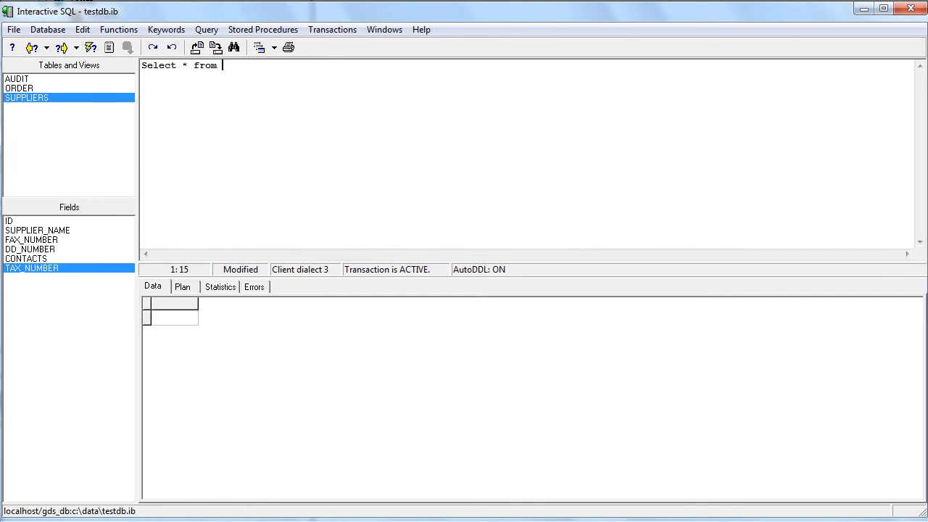
text(Suppl)
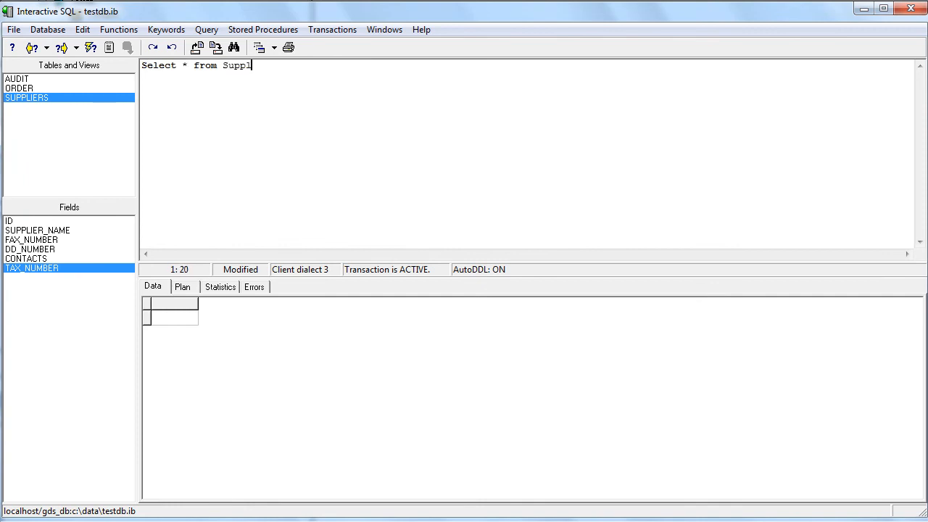
click(127, 47)
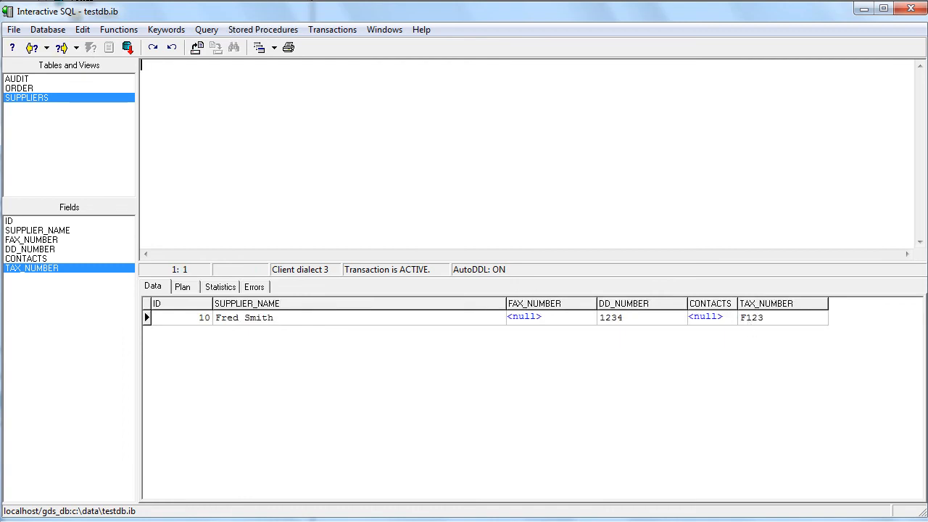
mouse_move(129, 80)
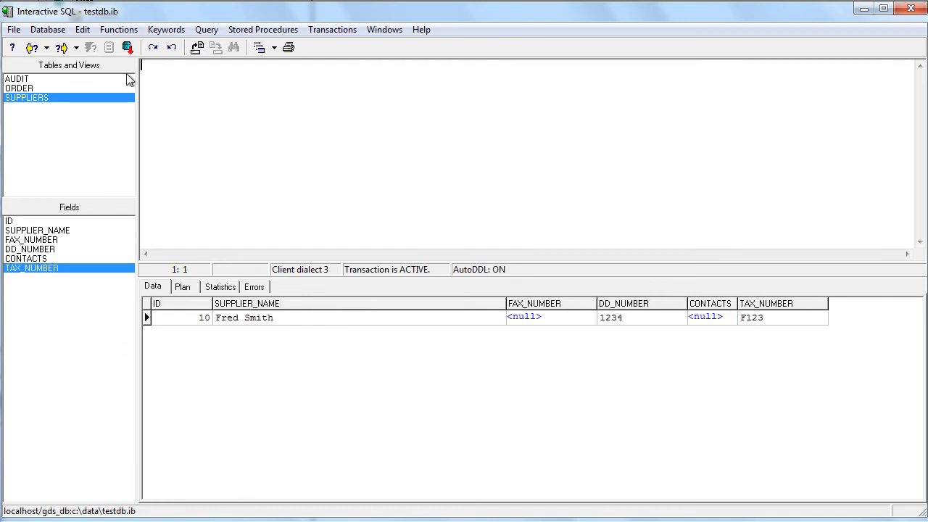